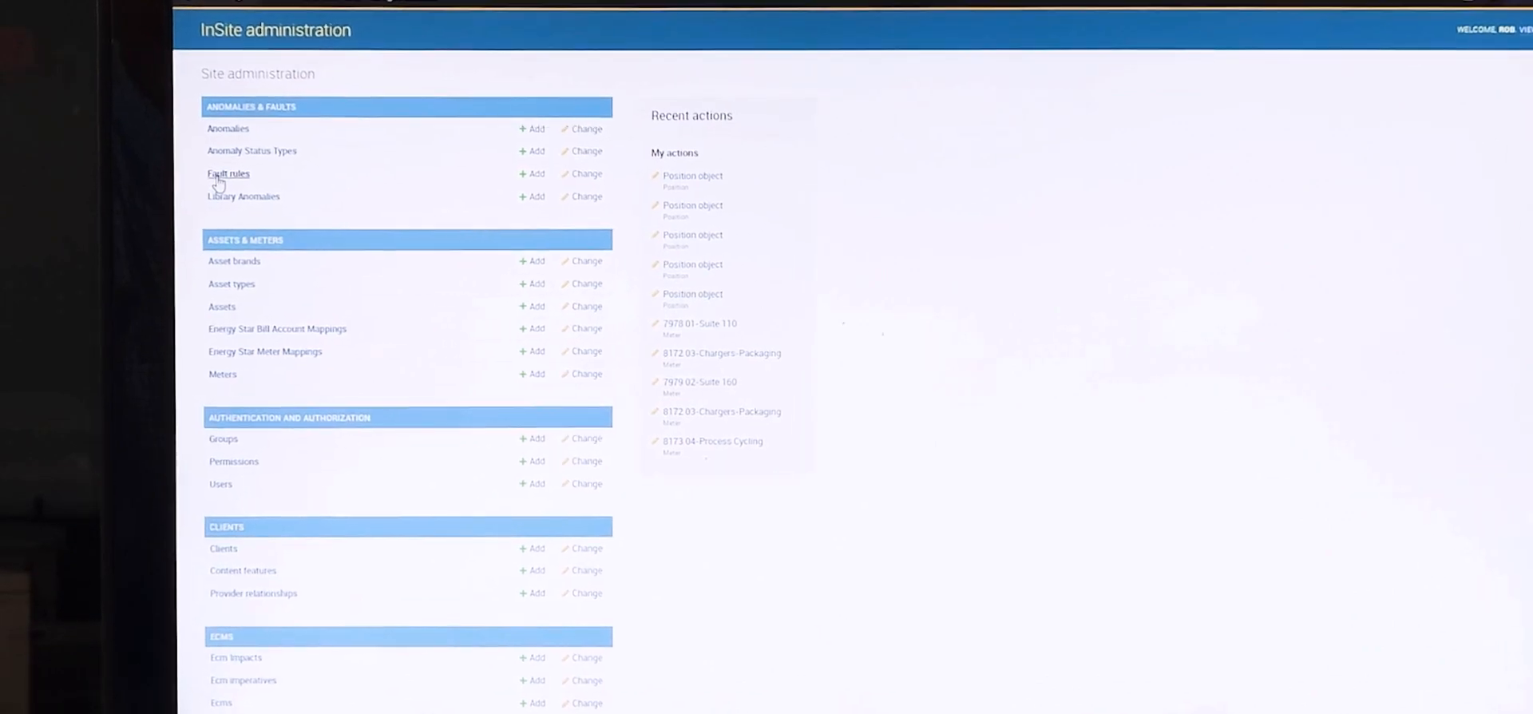
Step: Open the Fault rules list under Anomalies & Faults showing clients, descriptions and severity
{"action": "left_click", "coordinate": [229, 172]}
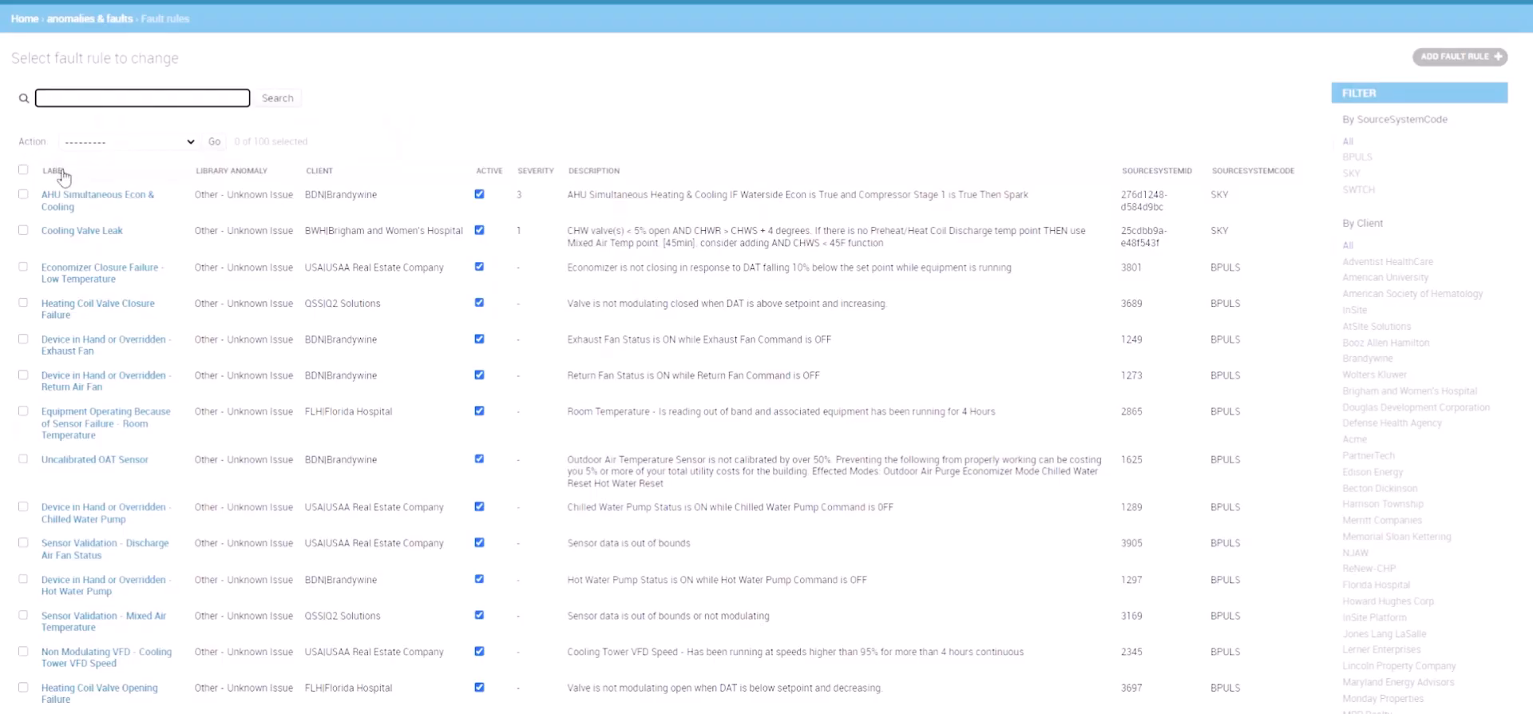
{"action": "mouse_move", "coordinate": [86, 233]}
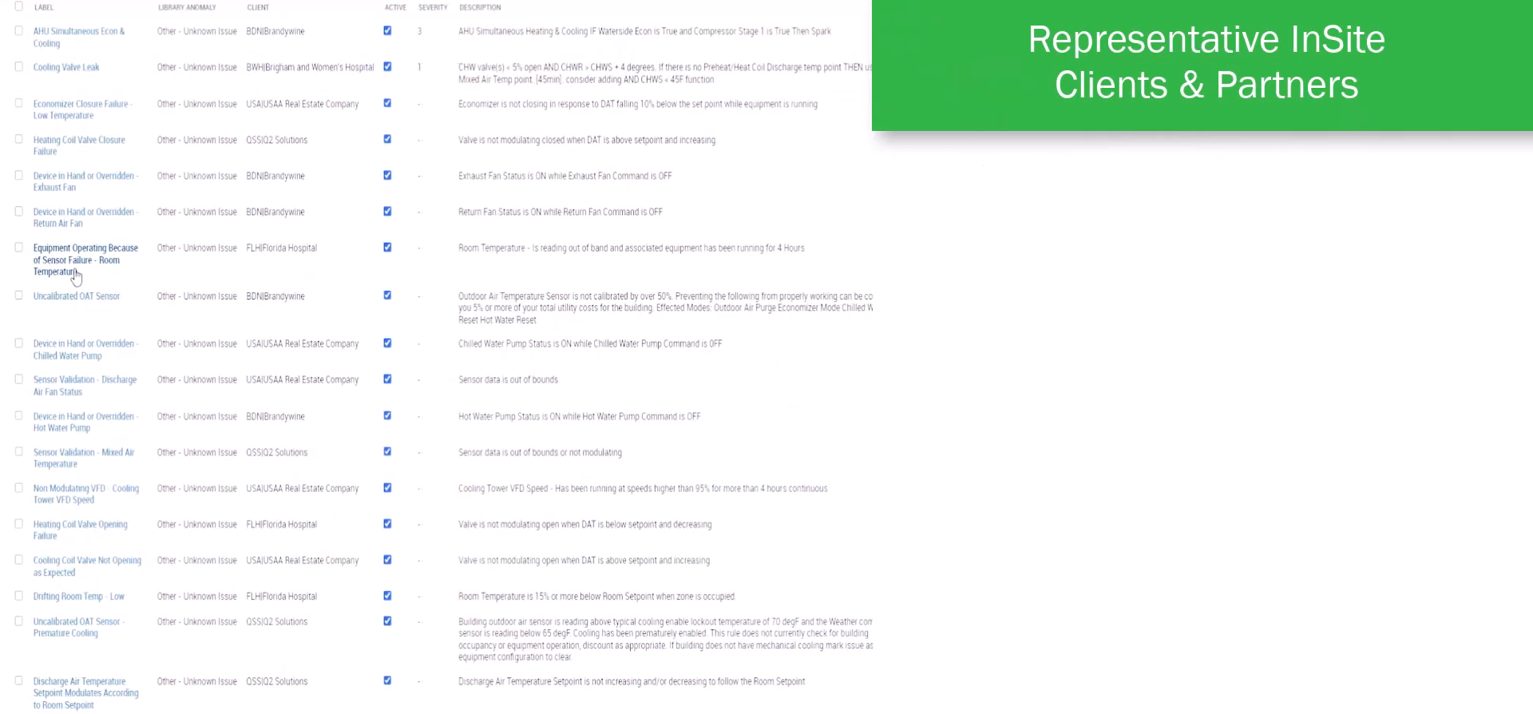
{"action": "scroll", "scroll_direction": "down", "scroll_amount": 3}
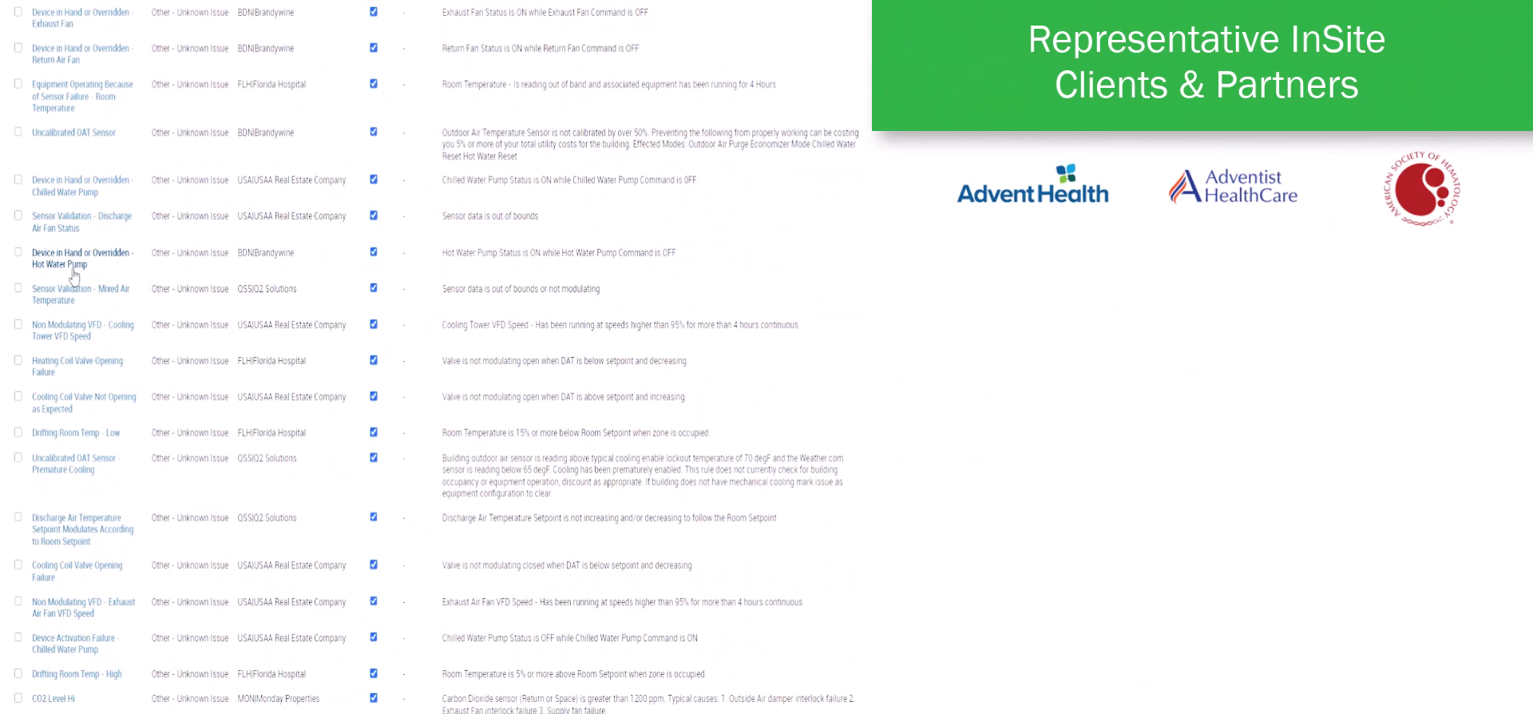
{"action": "scroll", "scroll_direction": "down", "scroll_amount": 3}
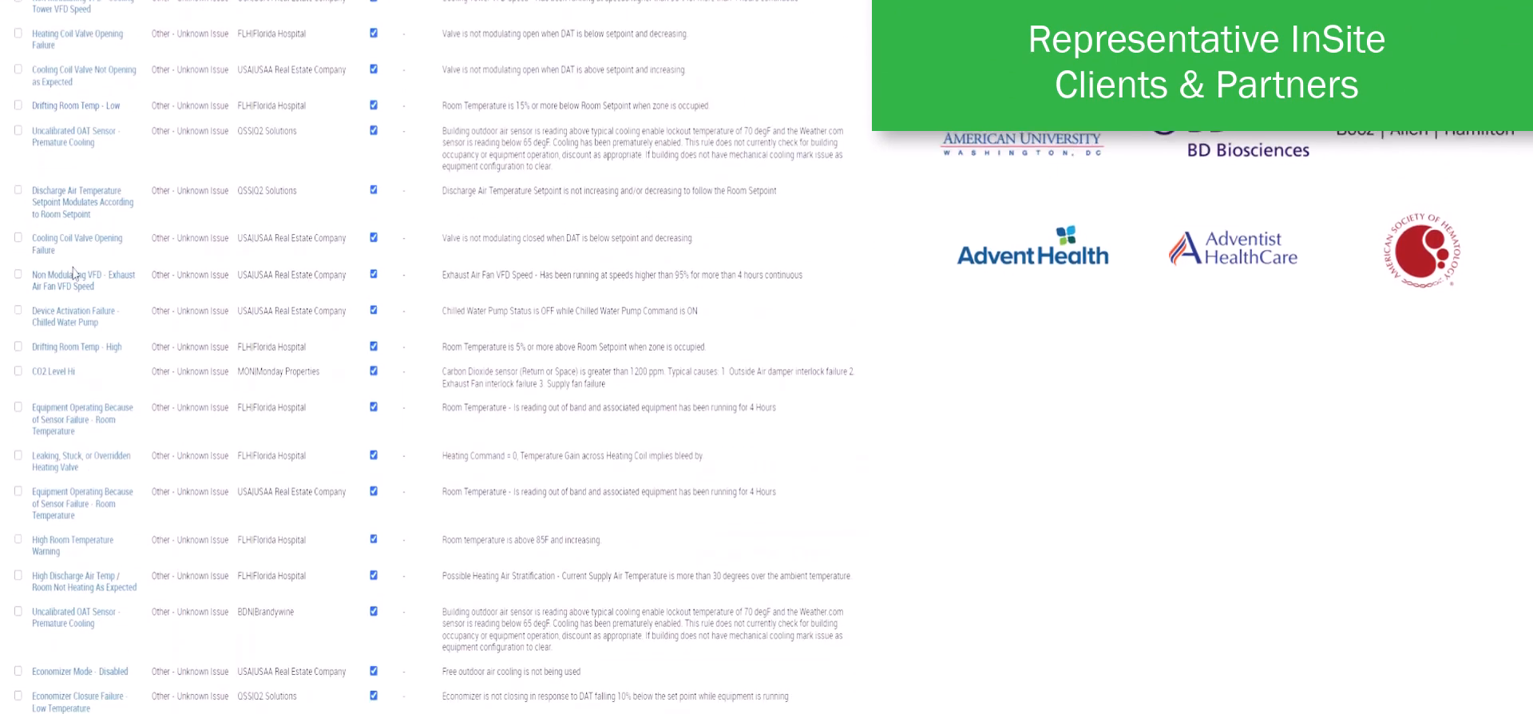
{"action": "scroll", "scroll_direction": "down", "scroll_amount": 3}
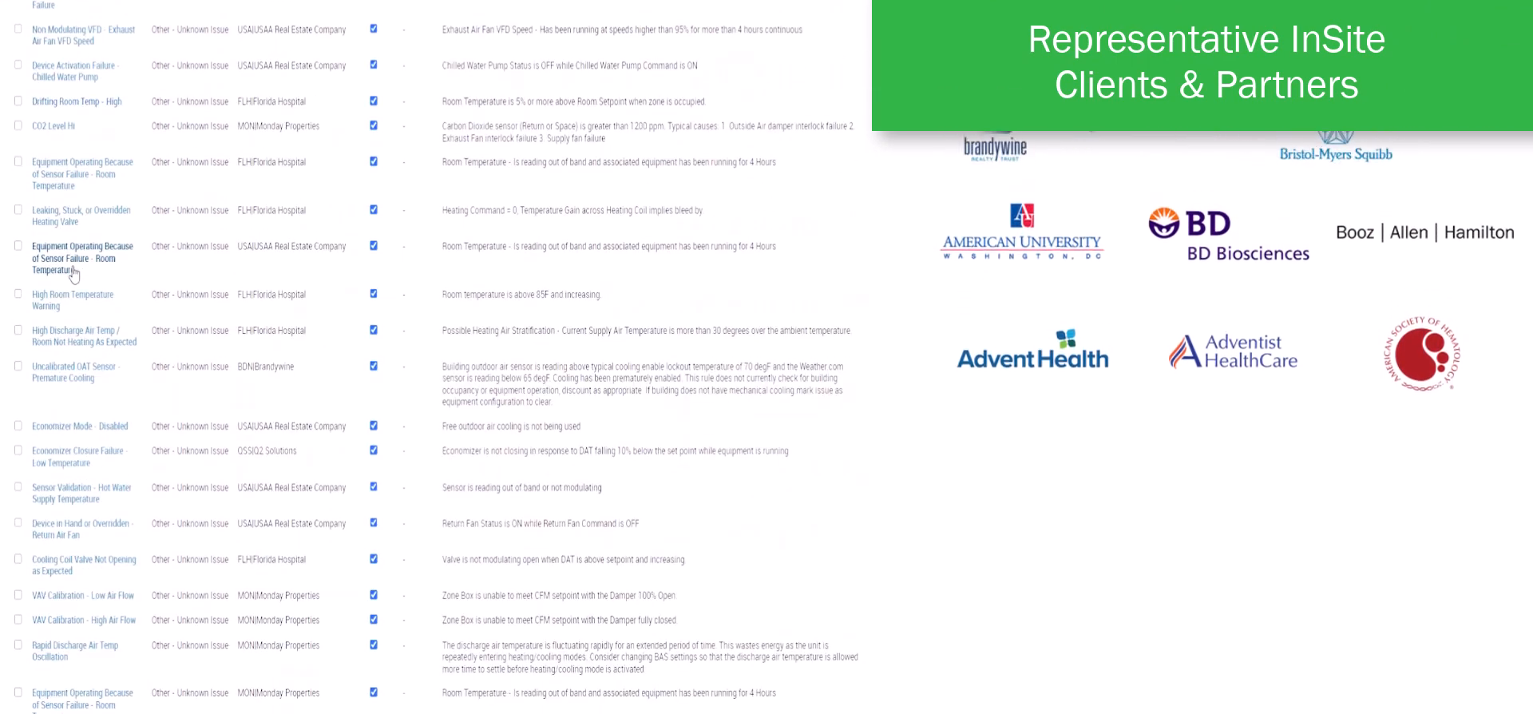
{"action": "scroll", "scroll_direction": "down", "scroll_amount": 3}
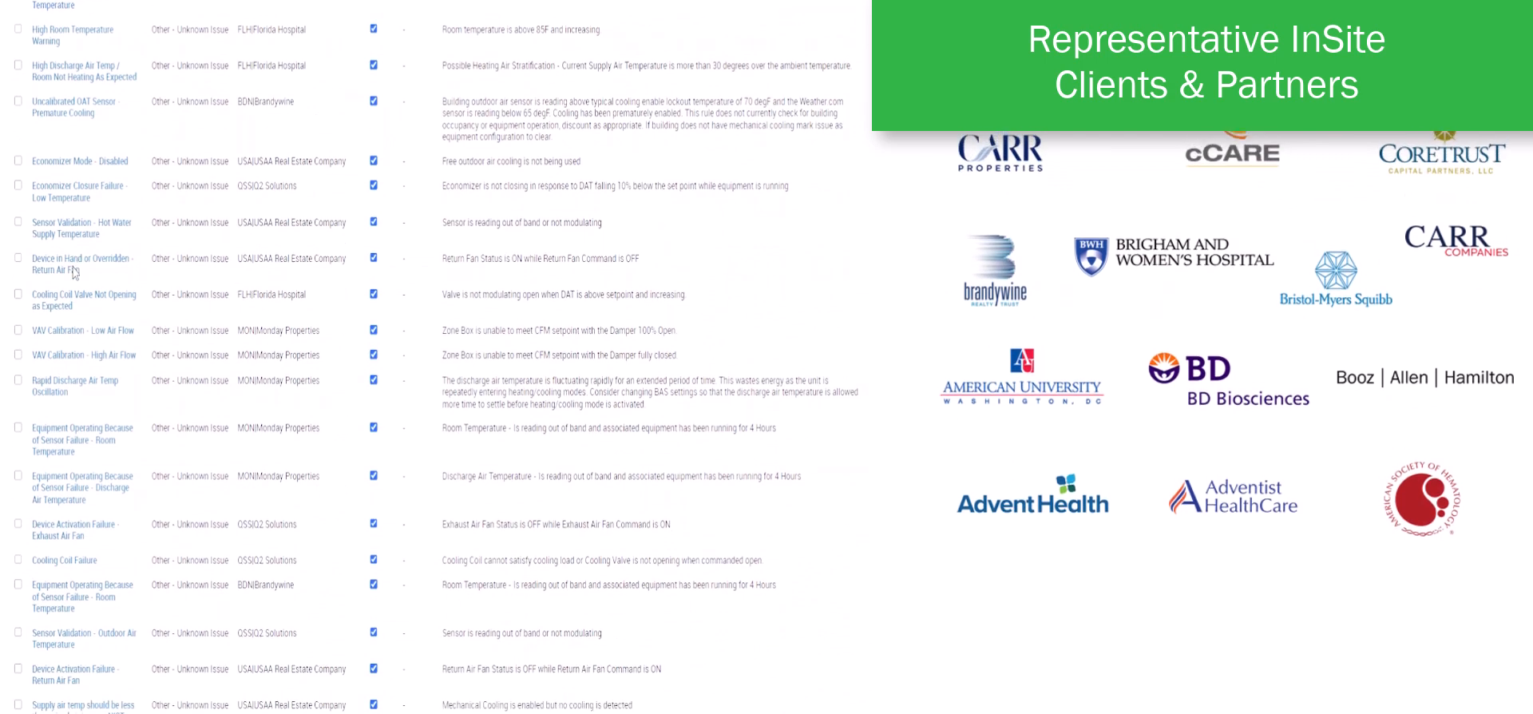
{"action": "scroll", "scroll_direction": "down", "scroll_amount": 3}
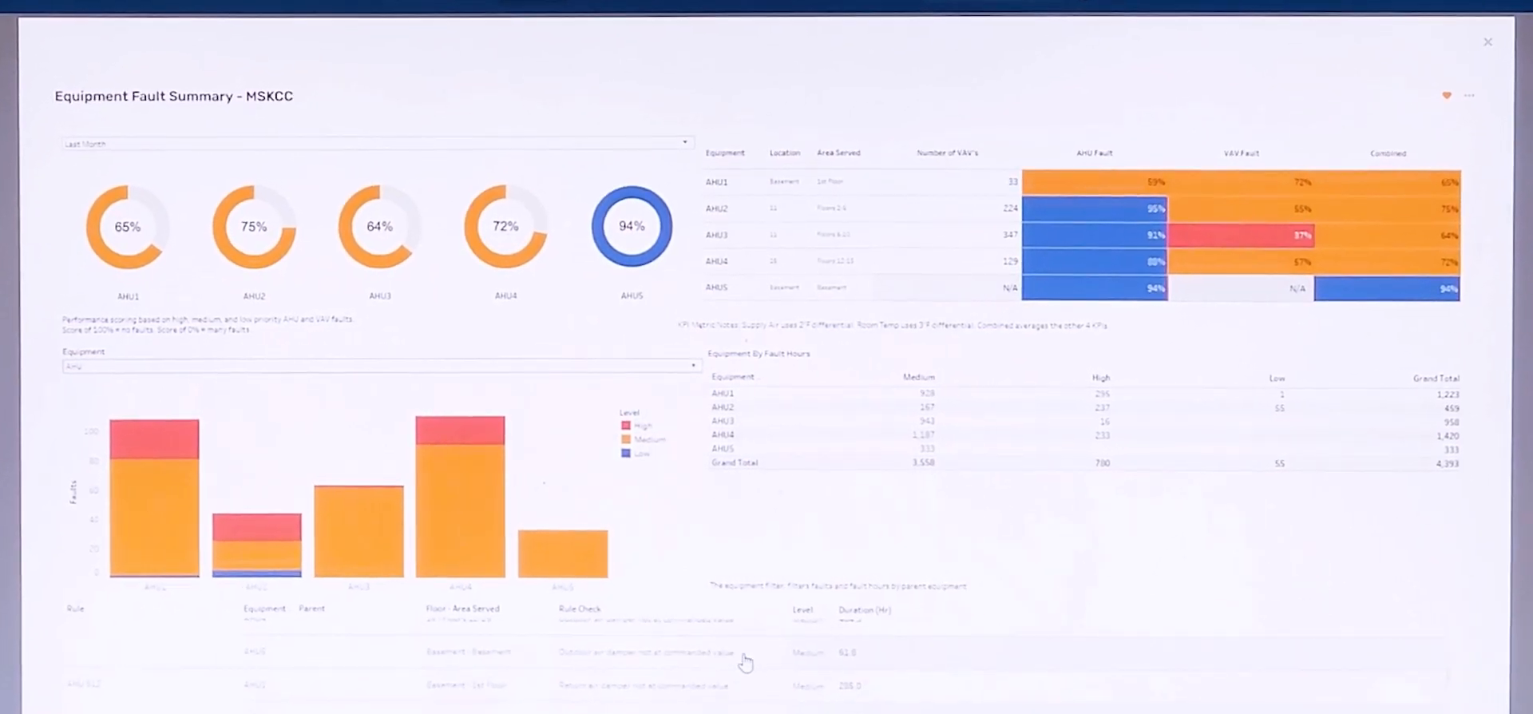
Step: Return to the Home page with Intelligence dashboards and MySites building cards
{"action": "left_click", "coordinate": [1486, 42]}
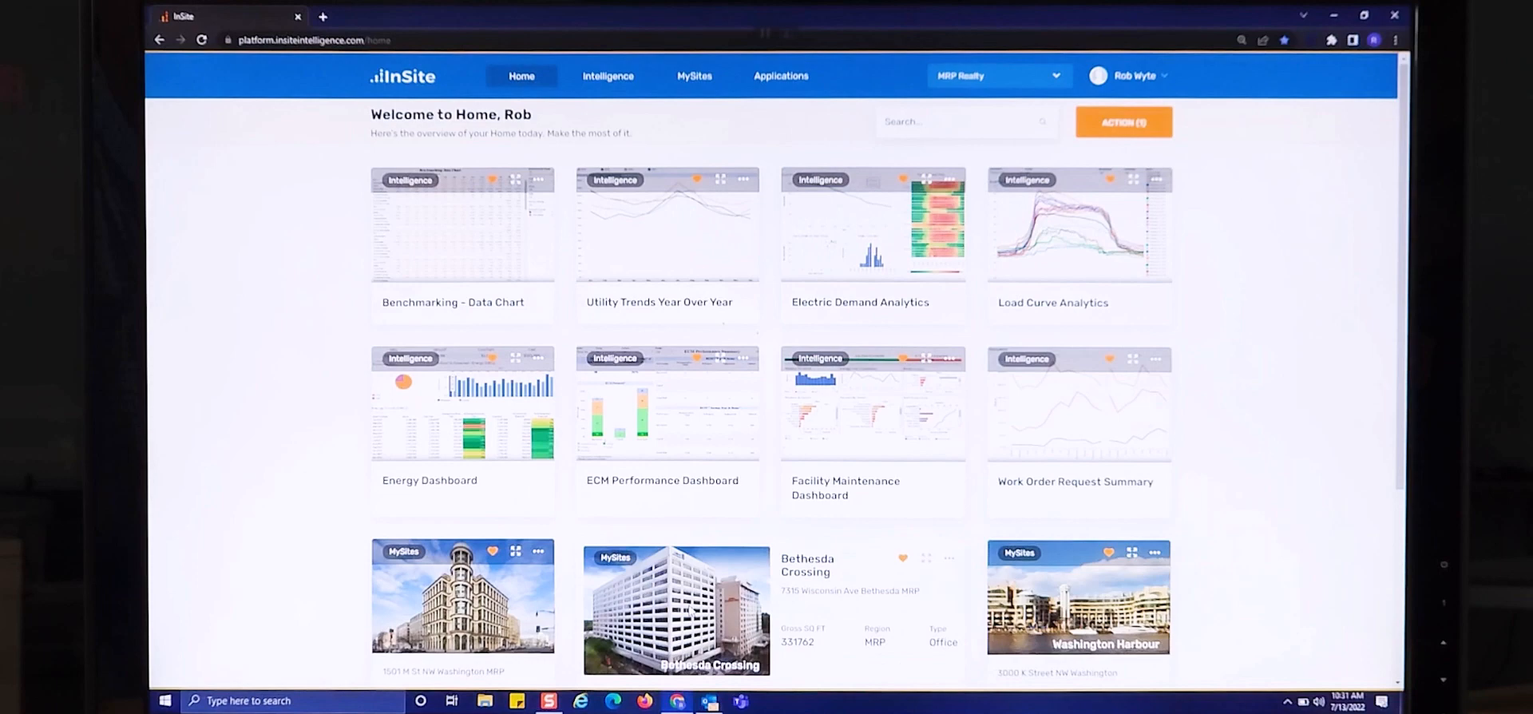
Step: Open the Electric Demand Analytics card showing load duration curve and 46.2% load factor
{"action": "scroll", "scroll_direction": "down", "scroll_amount": 3}
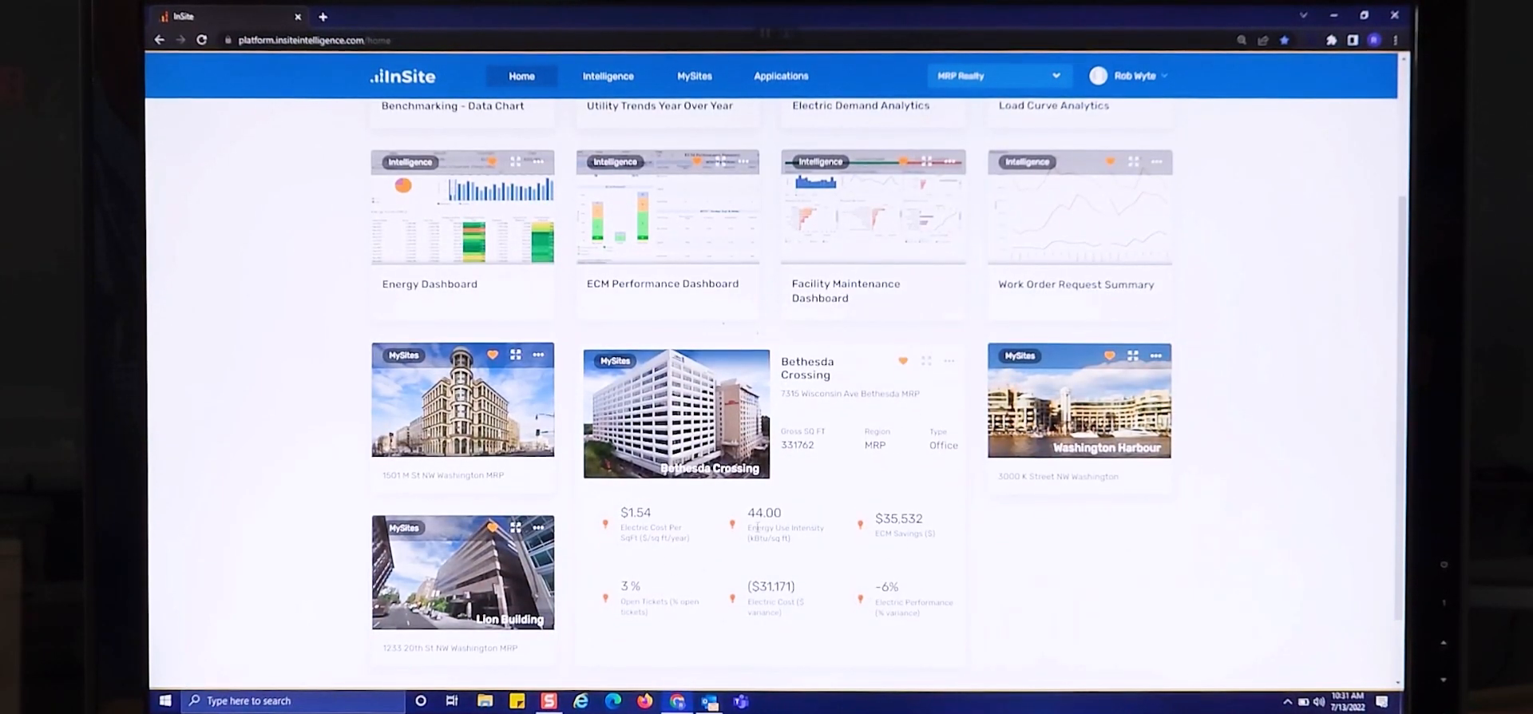
{"action": "left_click", "coordinate": [859, 106]}
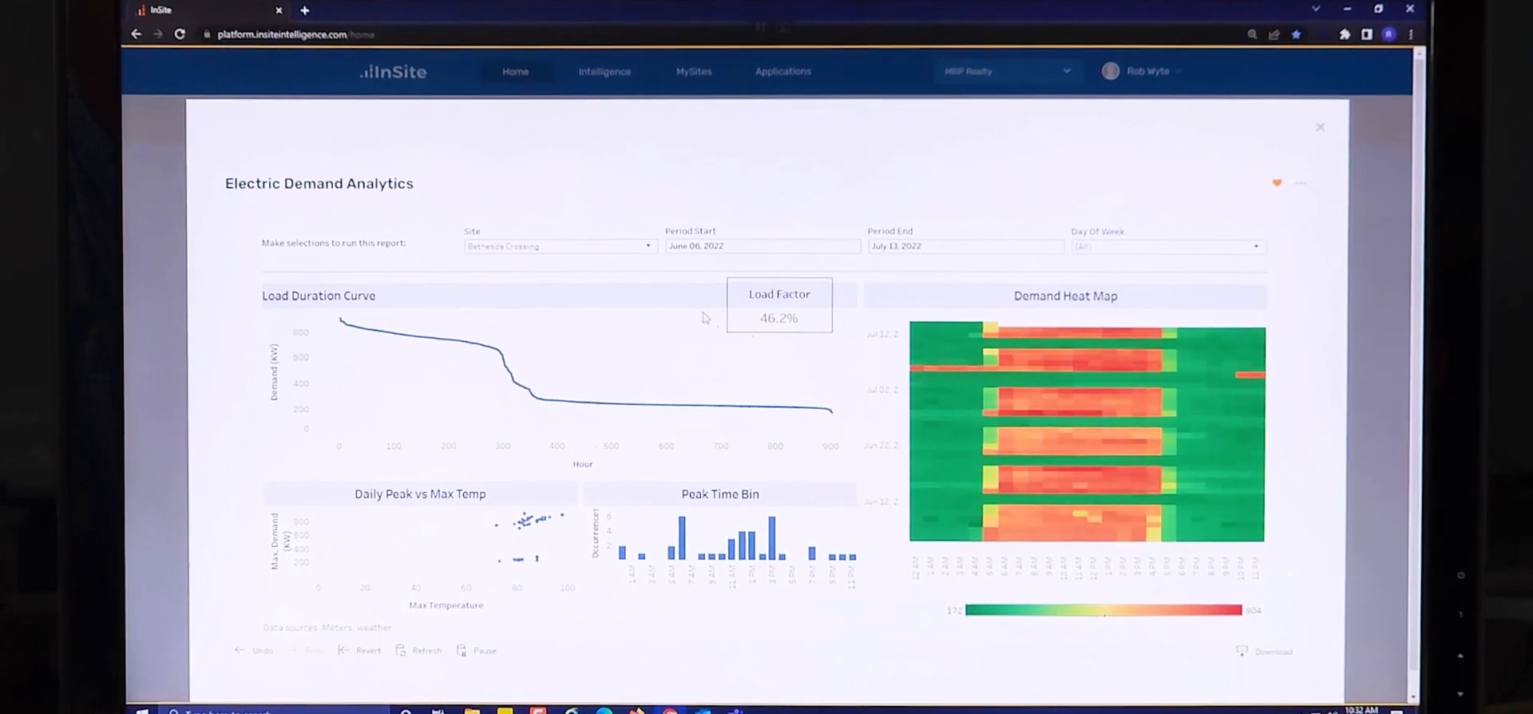